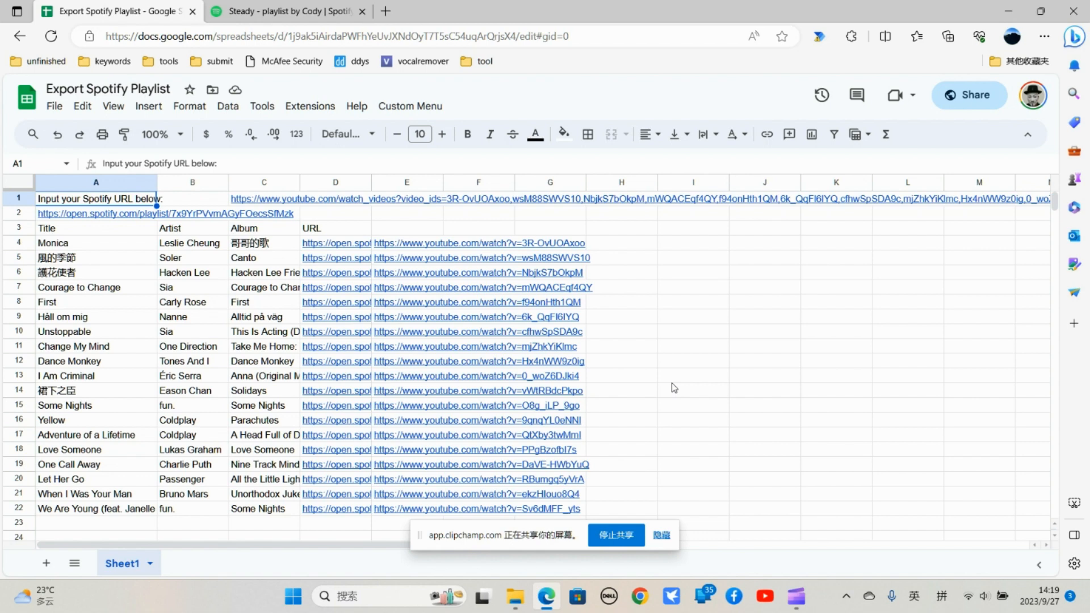
mouse_move(531, 314)
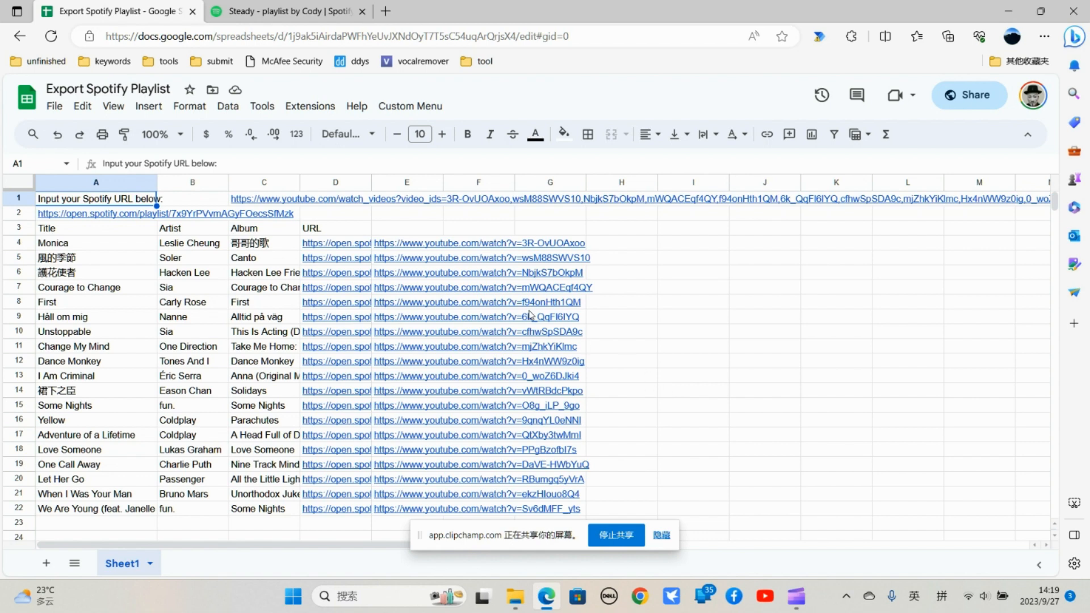
- Select the old playlist results range A2:F22
click(336, 258)
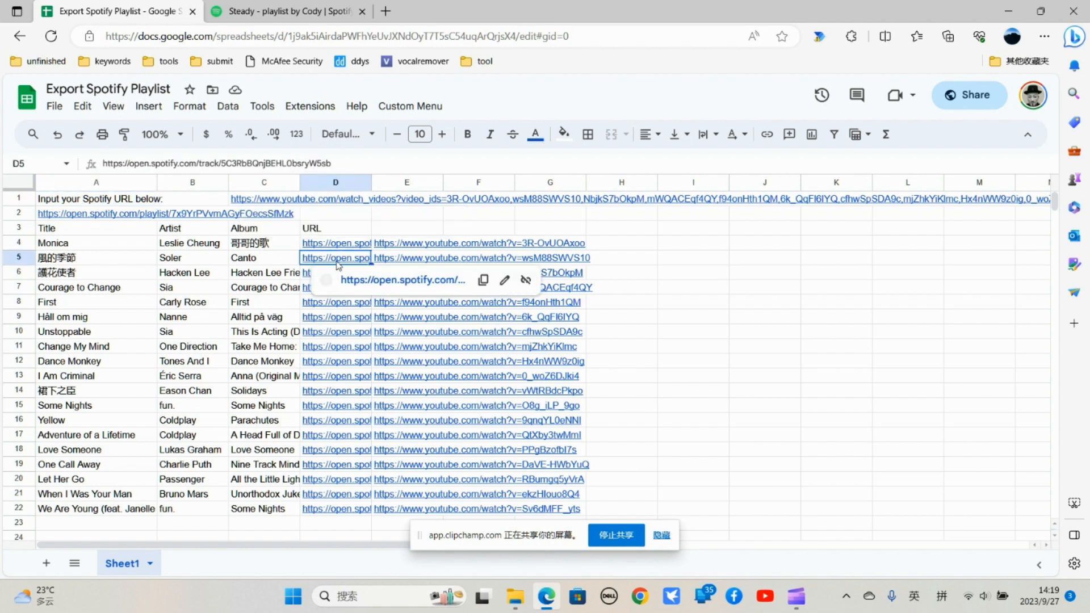
click(335, 243)
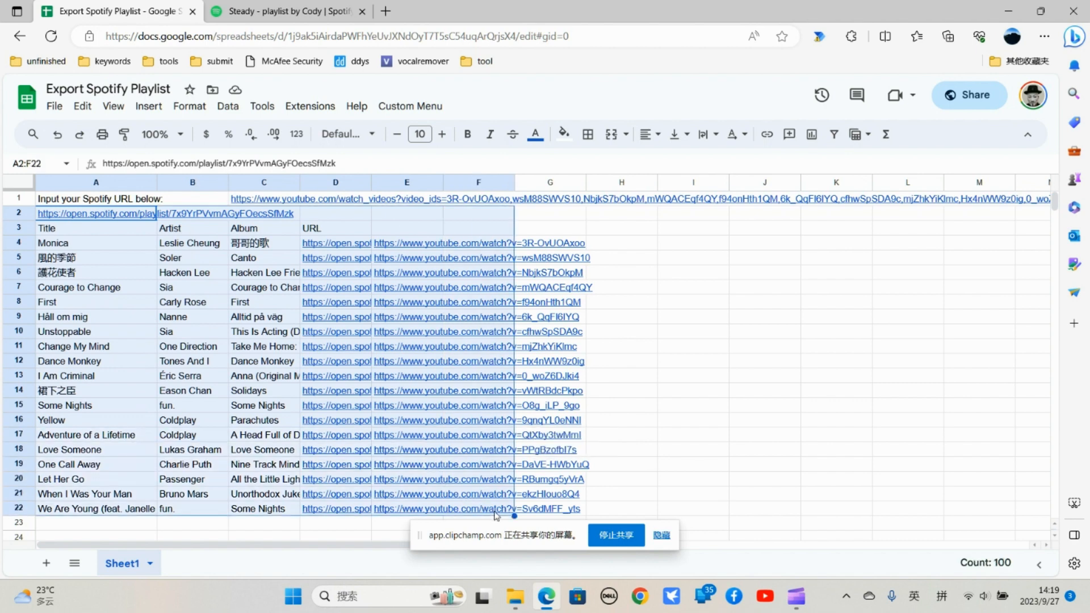
- Clear A2:F22 and the old YouTube link in C1, then select A2
key(Delete)
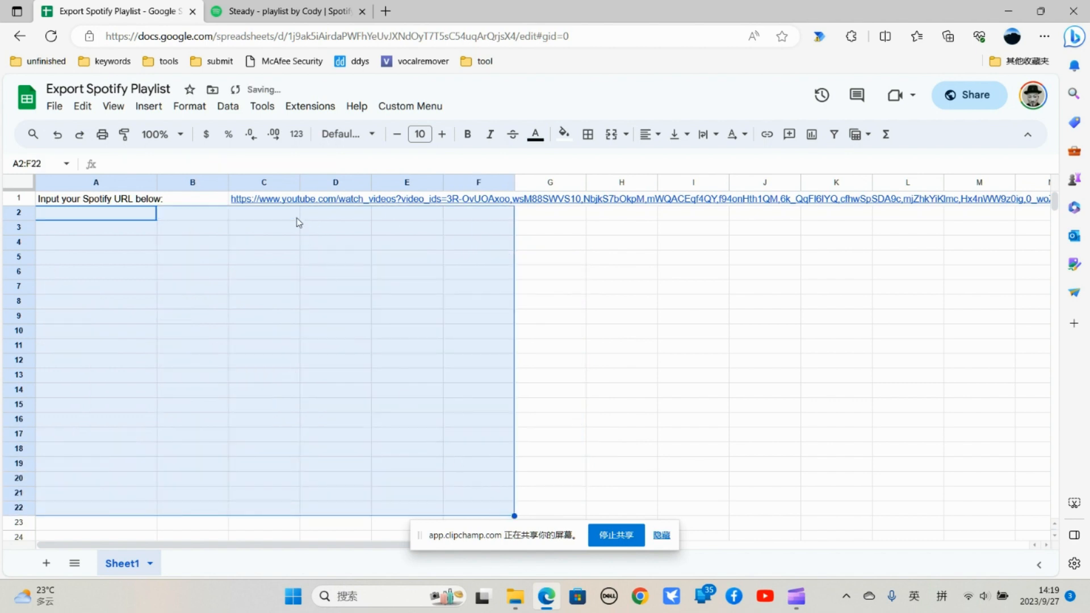
click(263, 199)
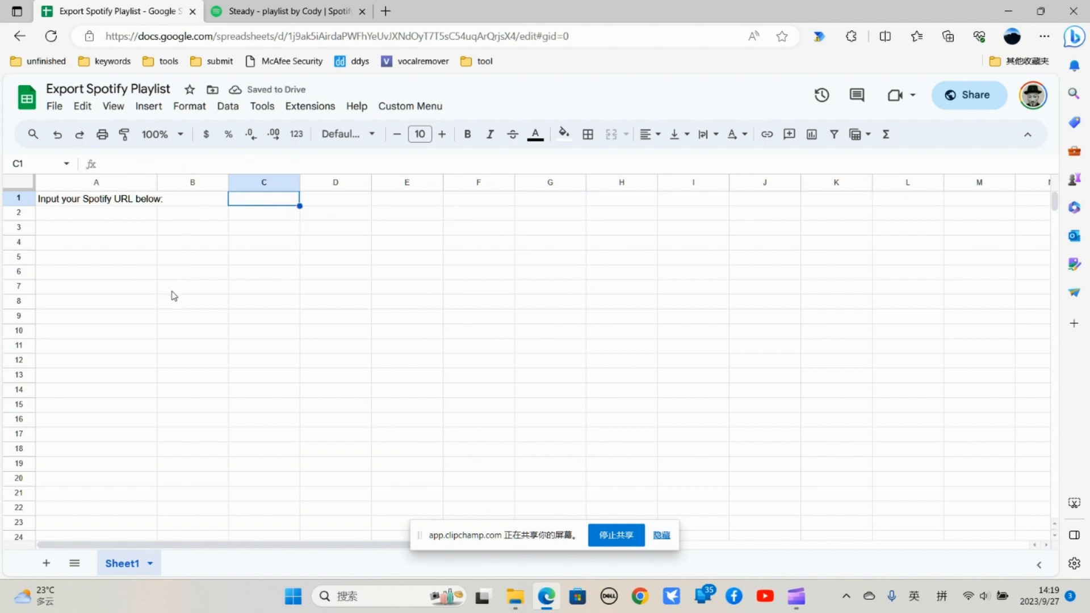
click(53, 107)
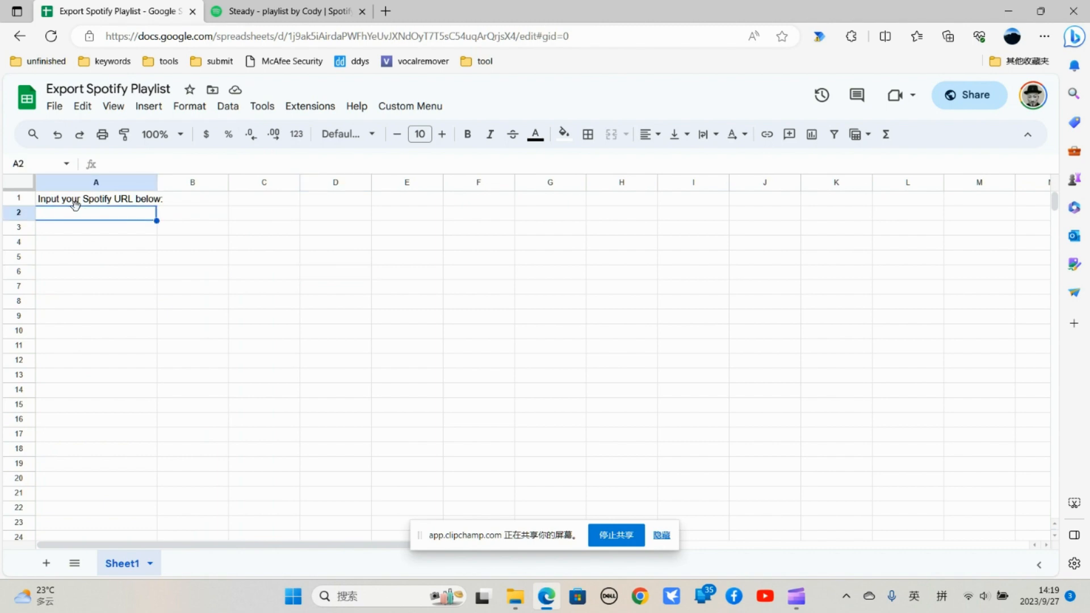
mouse_move(142, 208)
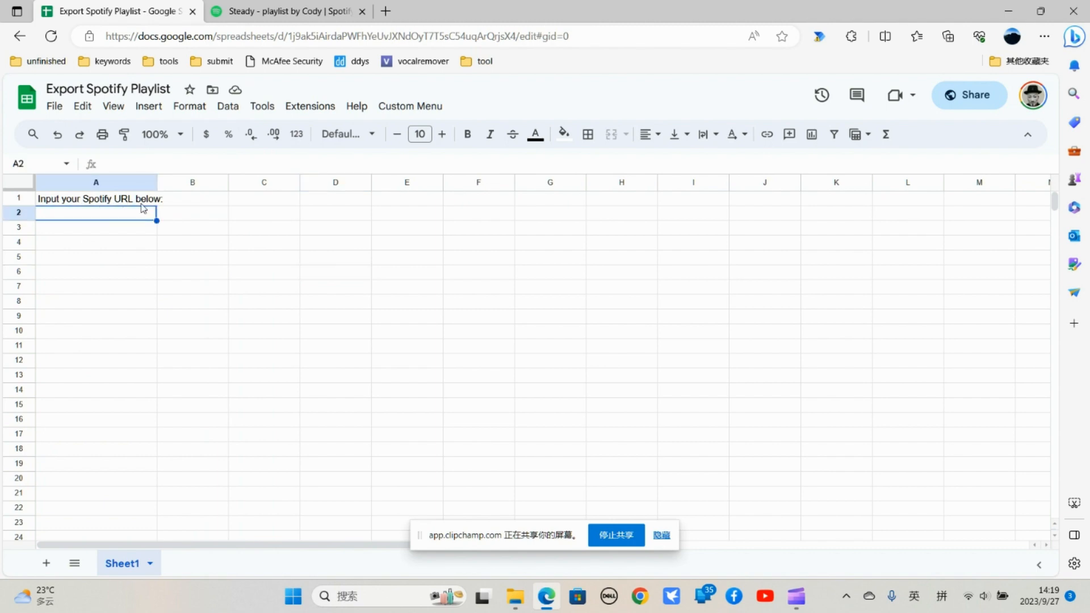
- Copy the Steady playlist's share link from Spotify and return to the sheet
click(289, 11)
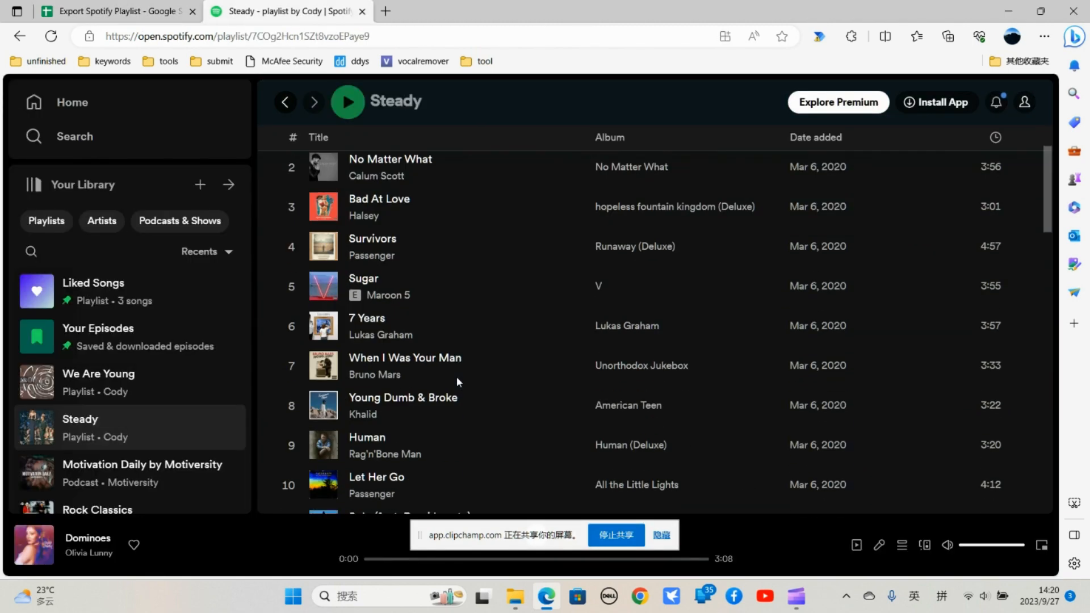
scroll(down, 3)
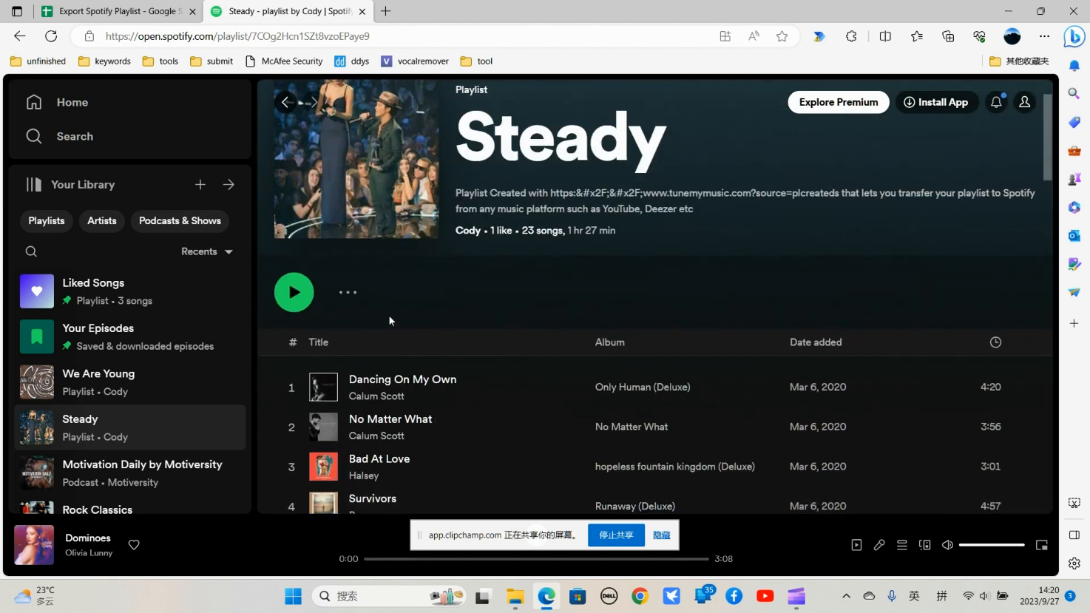
click(347, 293)
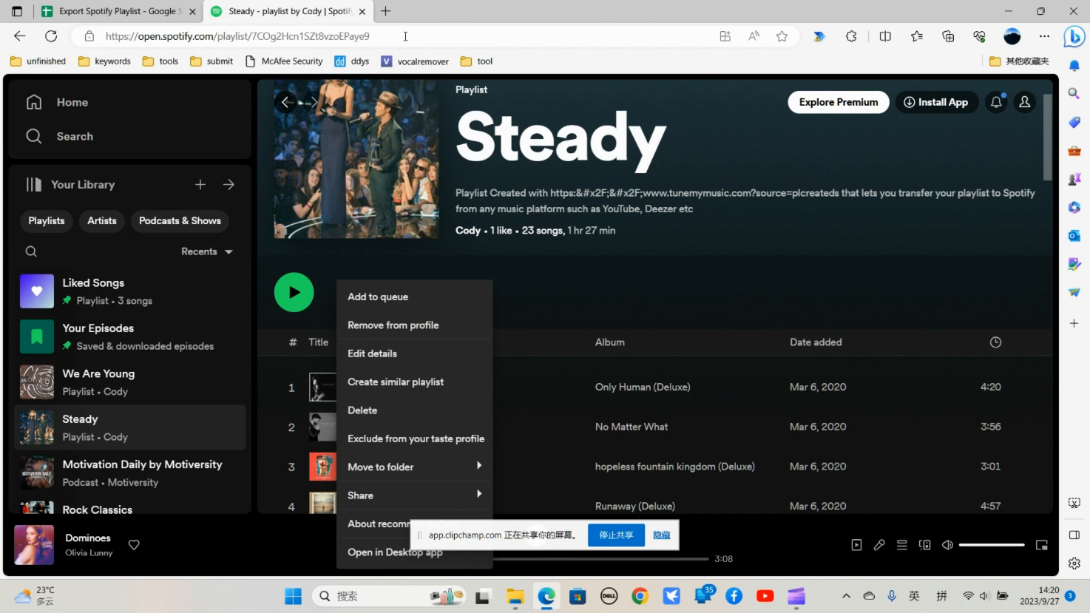
click(236, 36)
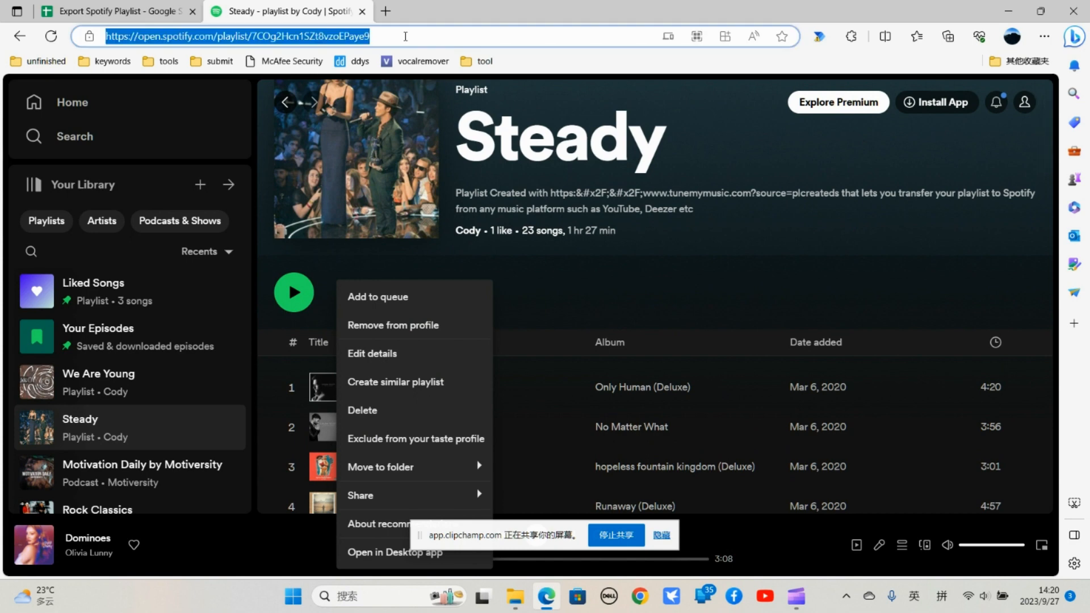
click(119, 10)
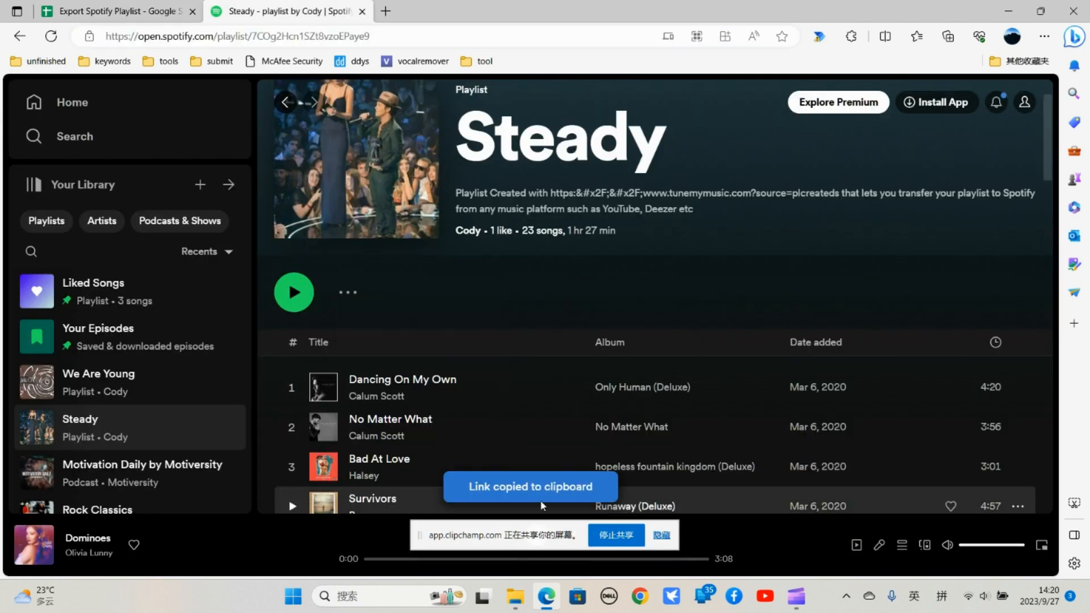
click(116, 11)
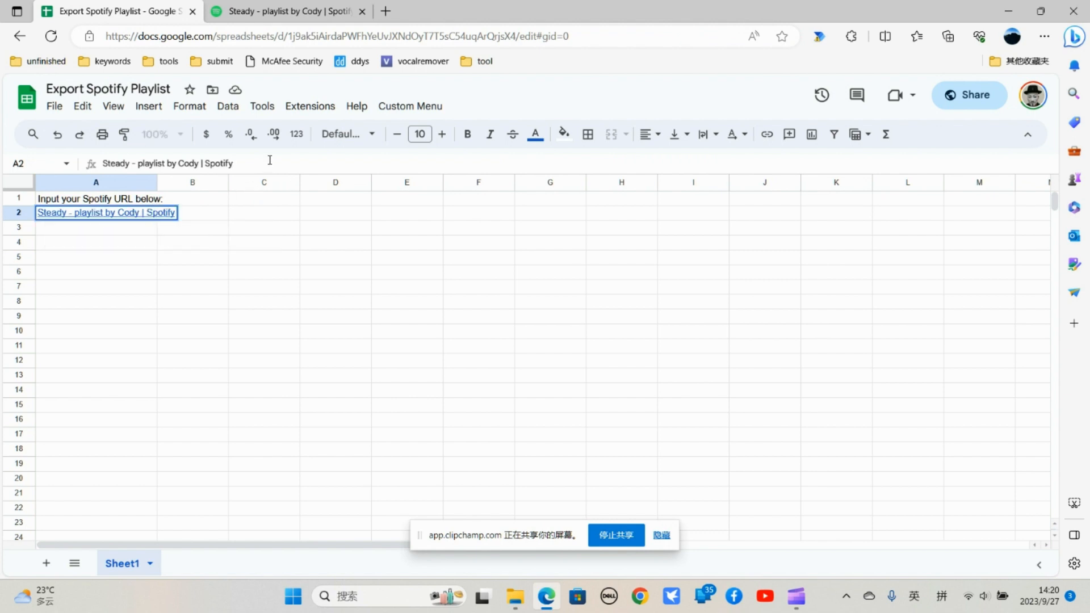
- Paste the Spotify playlist URL into A2 and run Get Playlist Tracks to list all 23 tracks
text(https://open.spotify.com/playlist/7COg2Hcn1SZt8vzoEPaye9?si=c5eeefdad33a42ac)
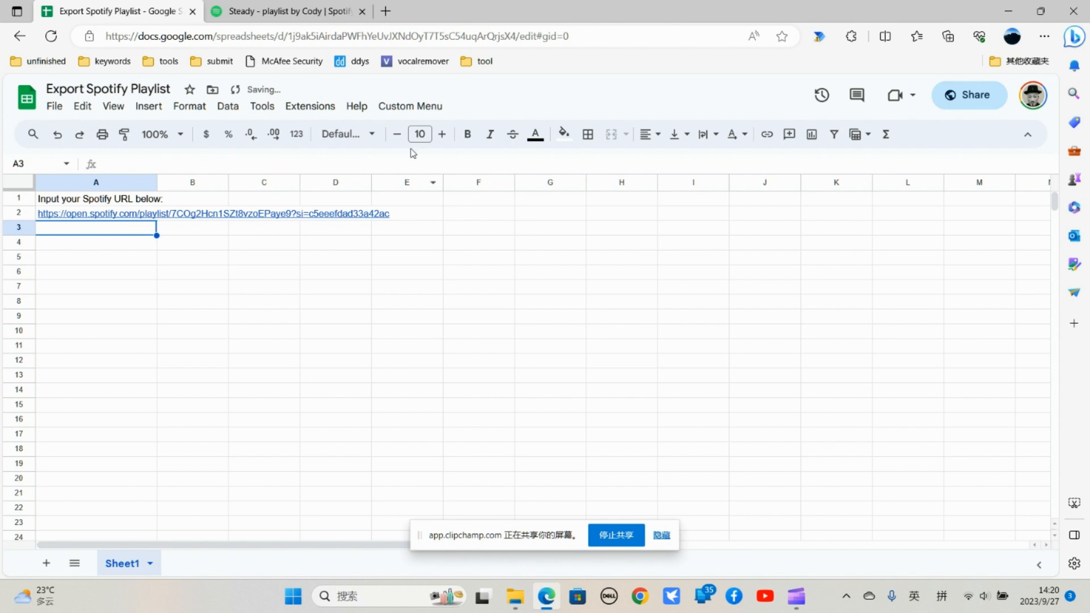
click(409, 107)
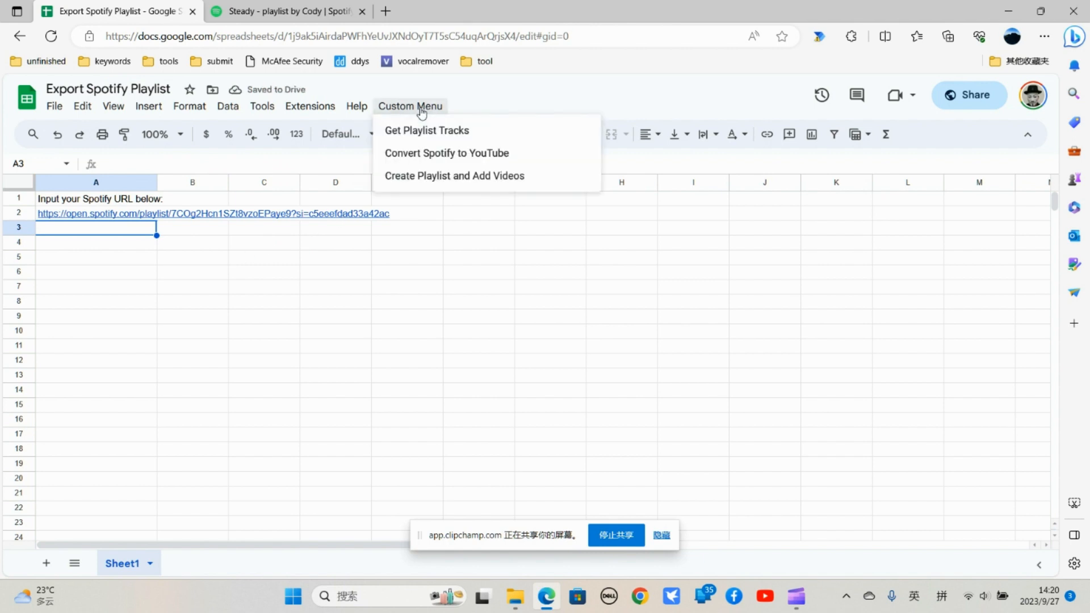
mouse_move(437, 134)
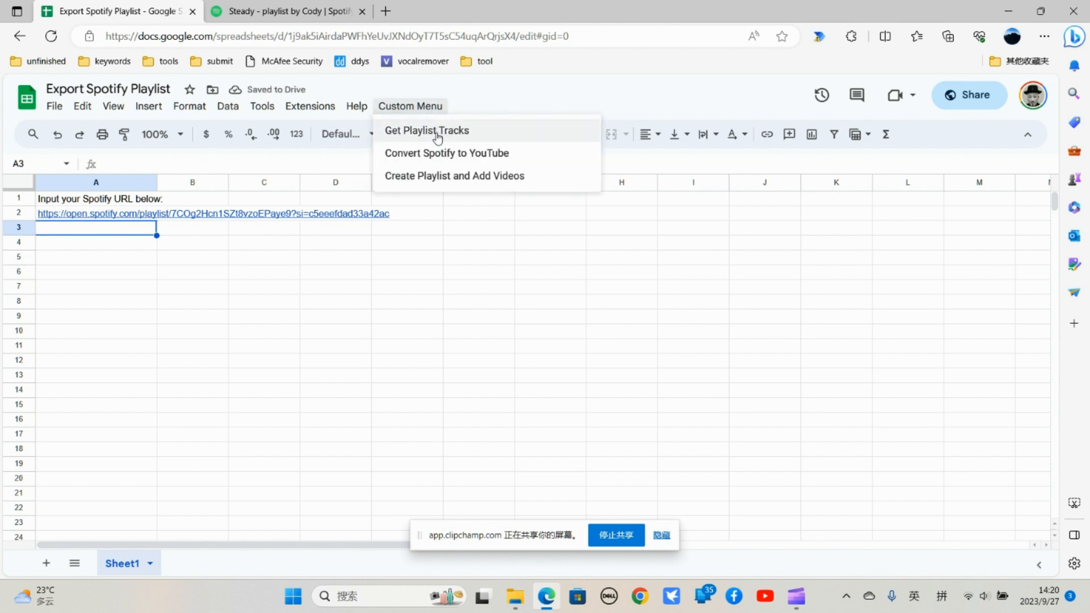
click(427, 131)
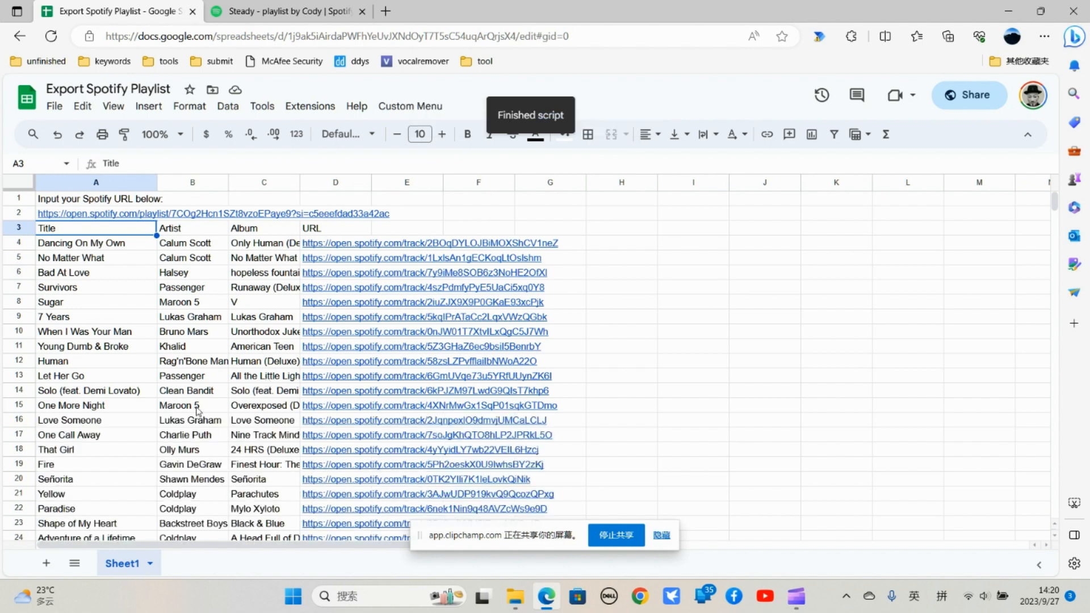
scroll(down, 3)
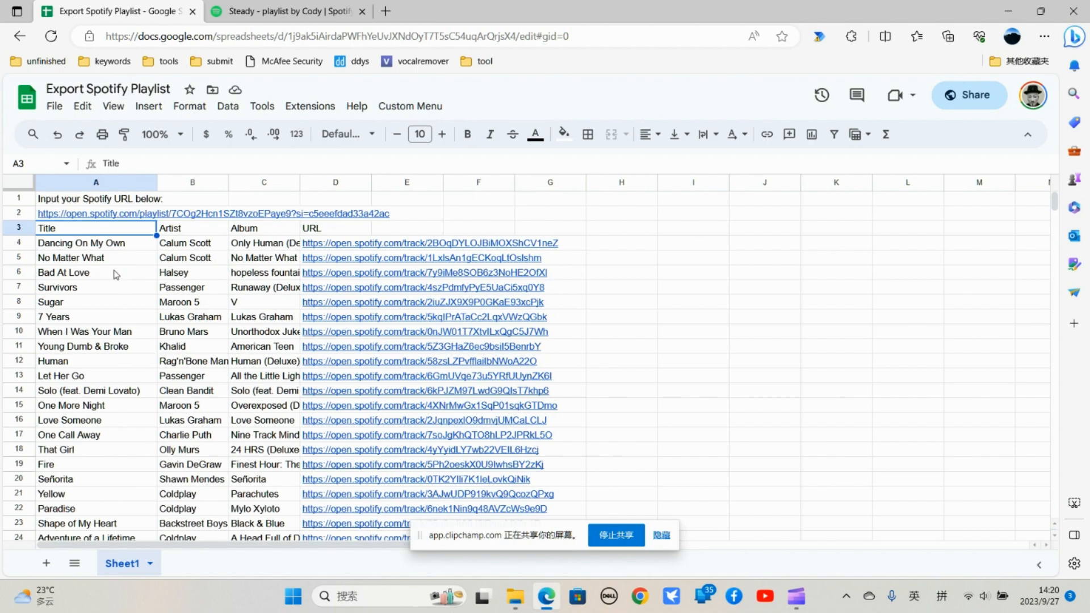
scroll(down, 3)
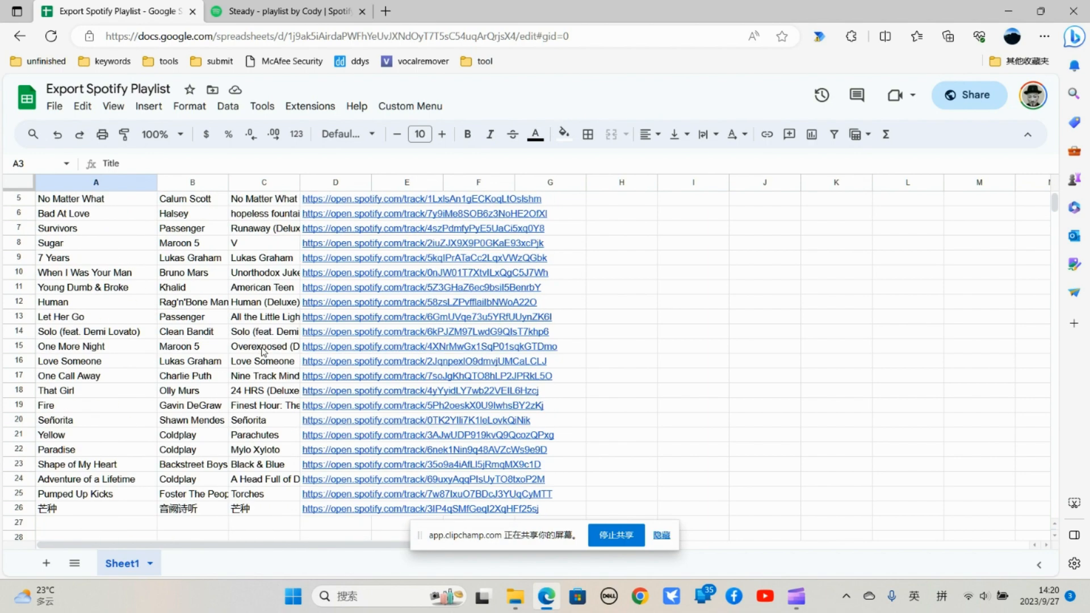
- Run Convert Spotify to YouTube to add a YouTube URL in column E for each track
click(410, 107)
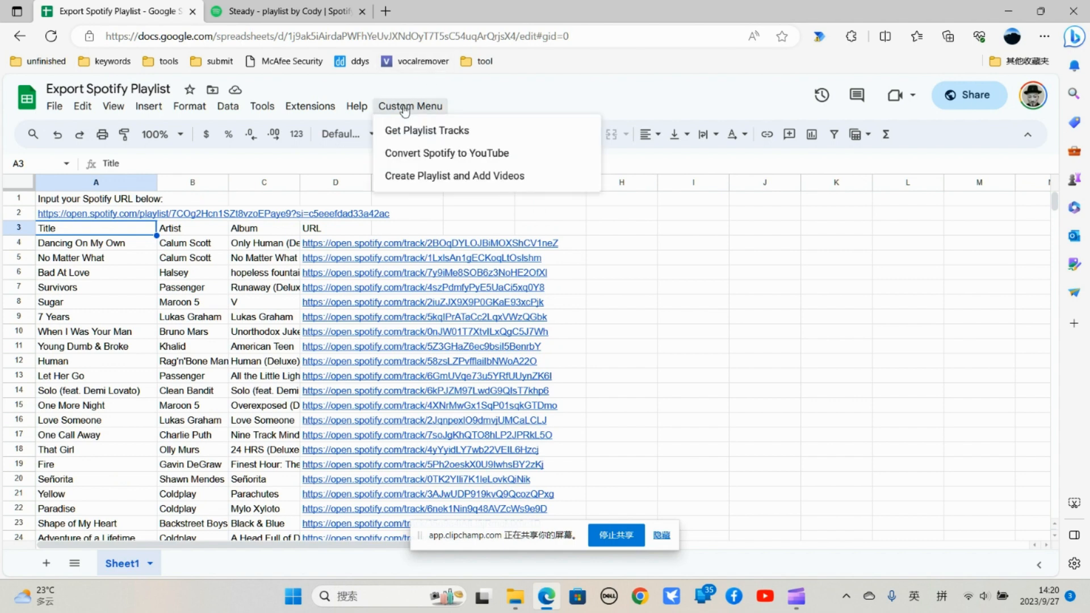
mouse_move(461, 161)
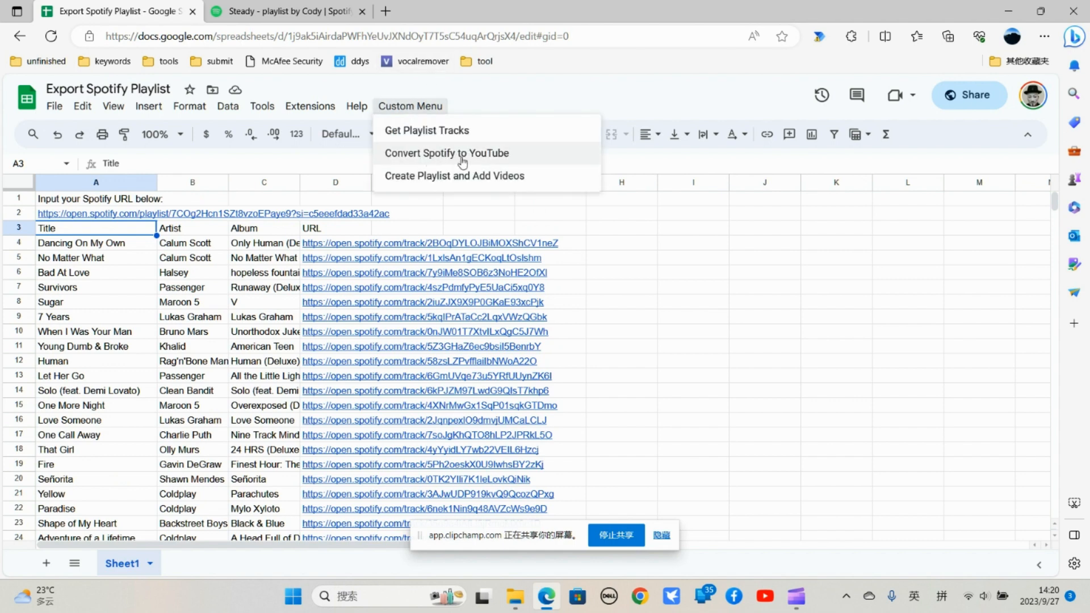
click(448, 154)
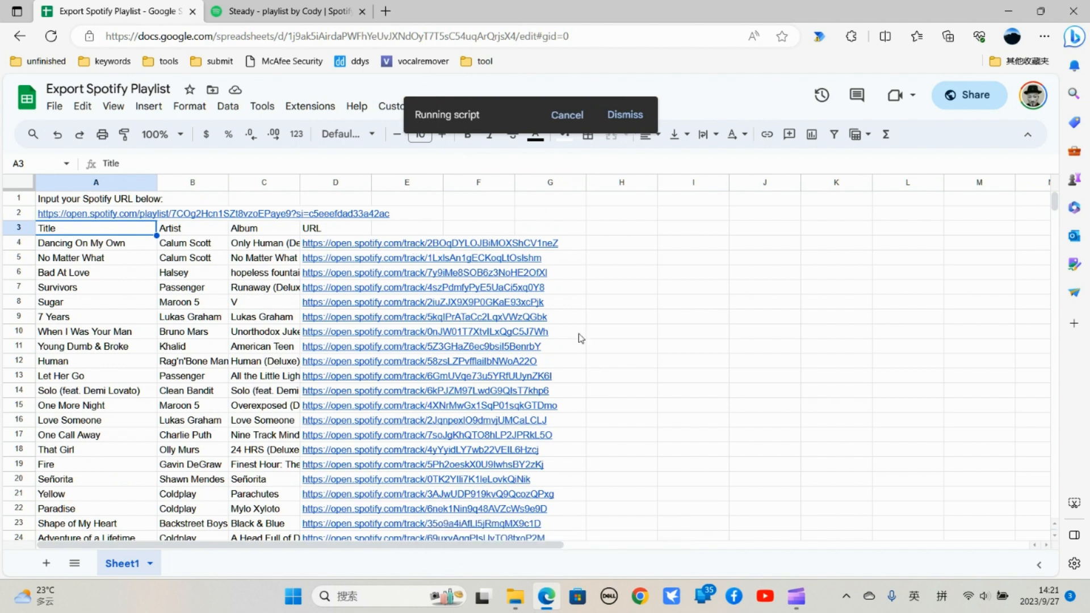
mouse_move(577, 340)
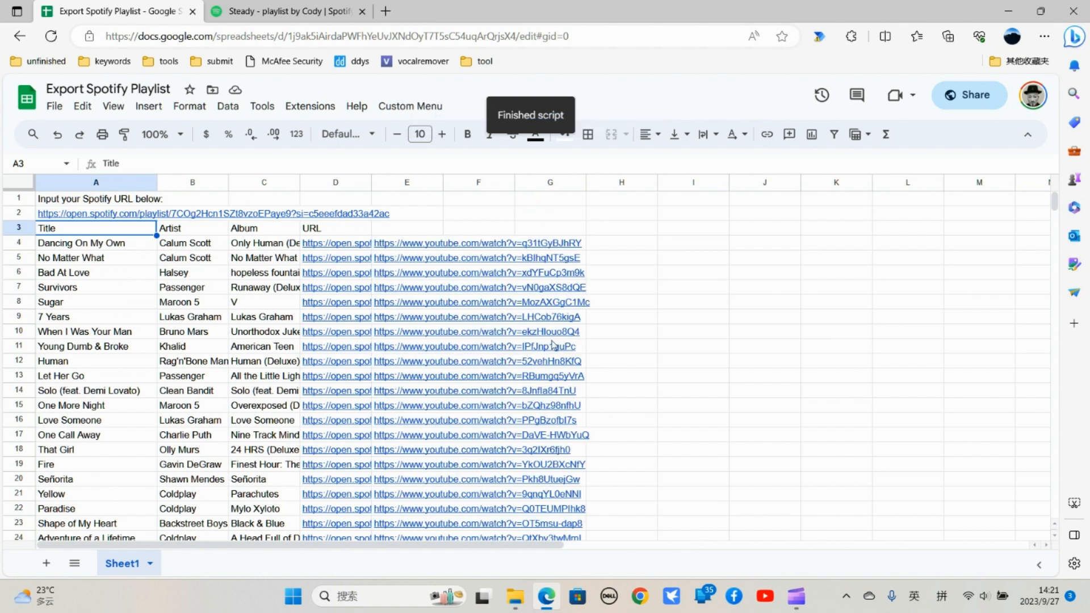
mouse_move(501, 243)
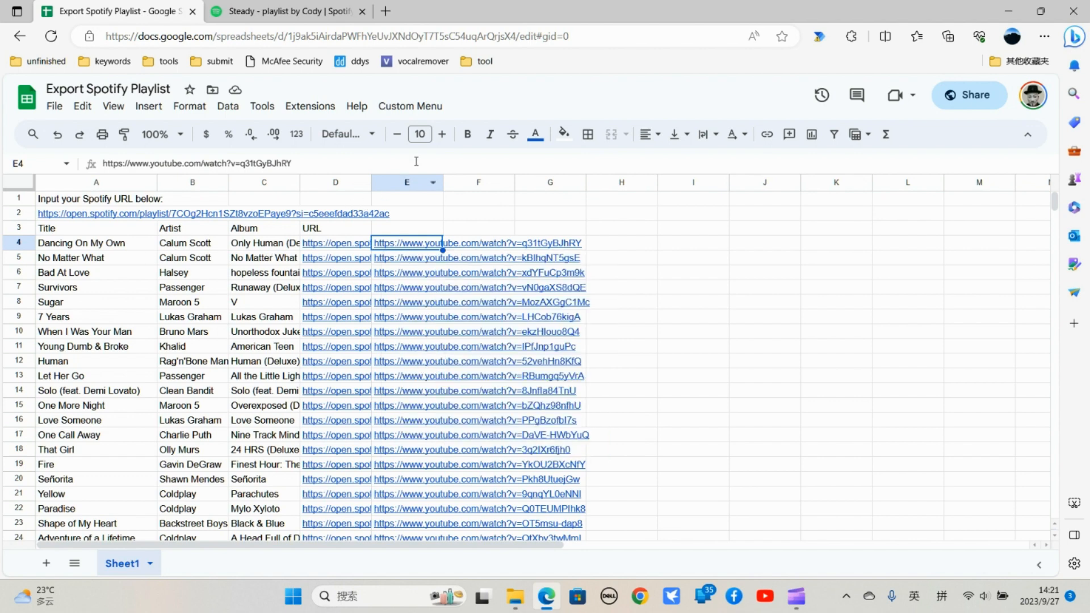
mouse_move(410, 106)
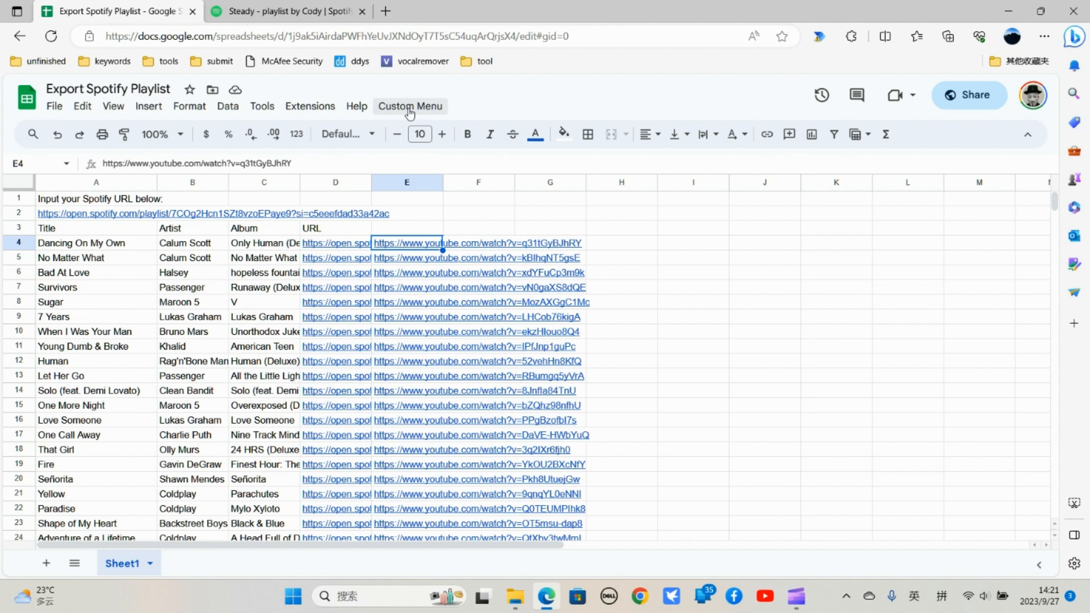
- Run Create Playlist and Add Videos to put the combined YouTube playlist link in C1
click(410, 107)
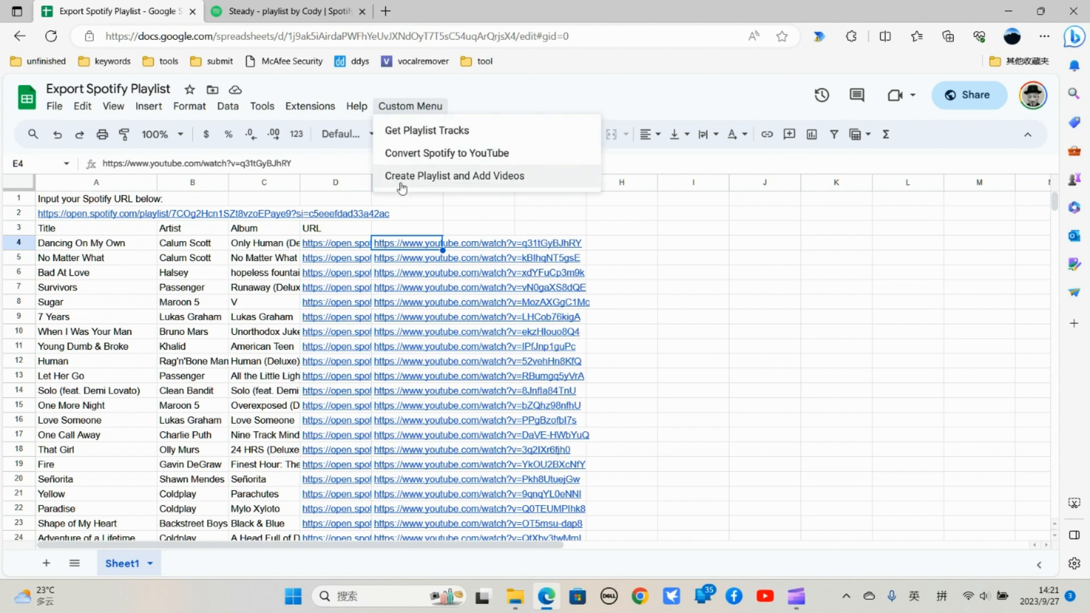
mouse_move(466, 192)
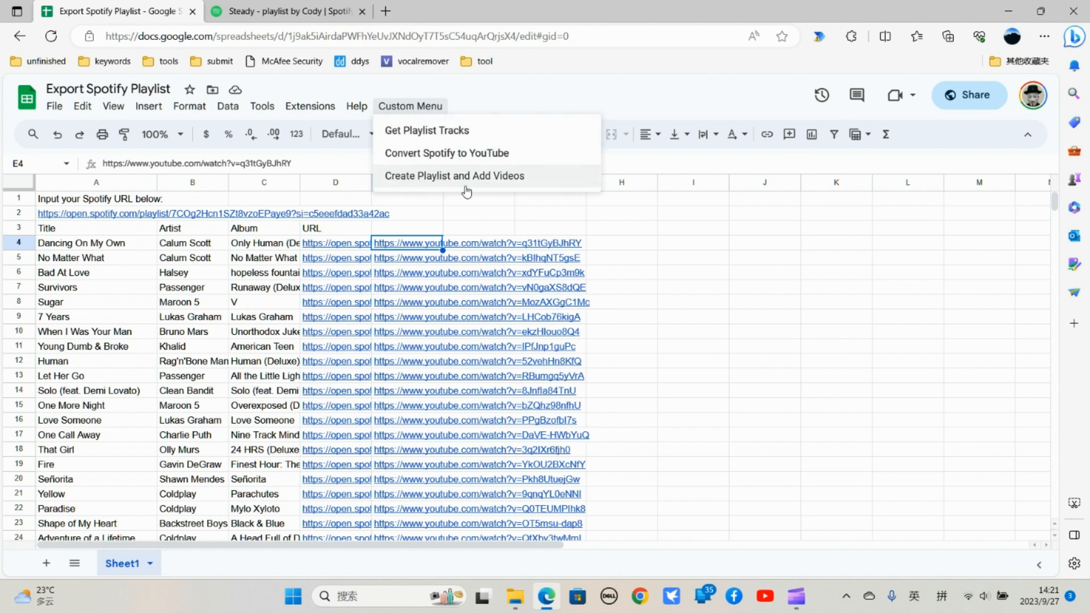
mouse_move(460, 180)
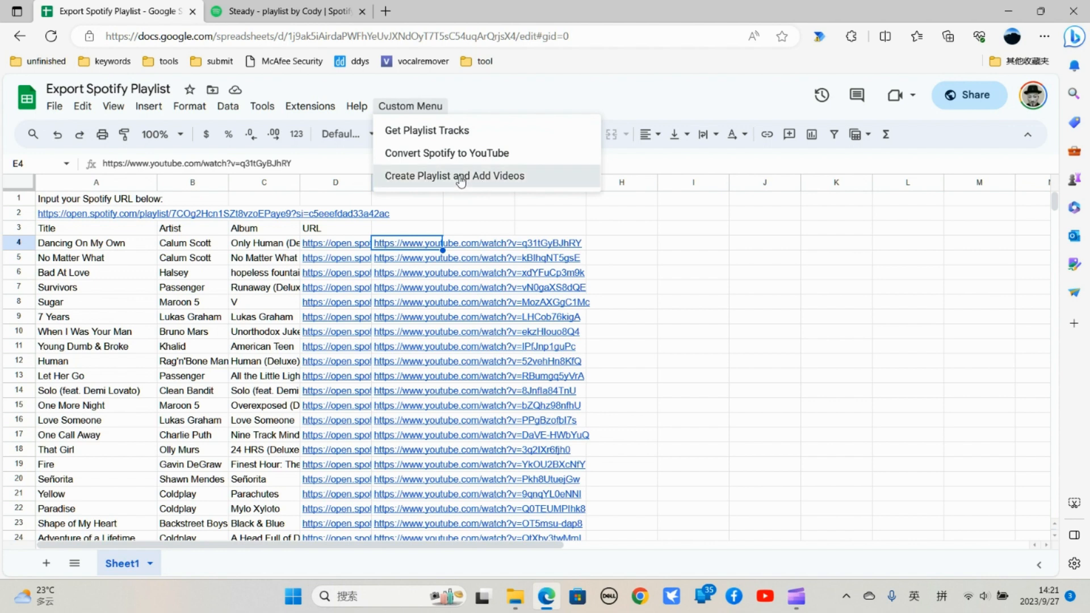
click(454, 175)
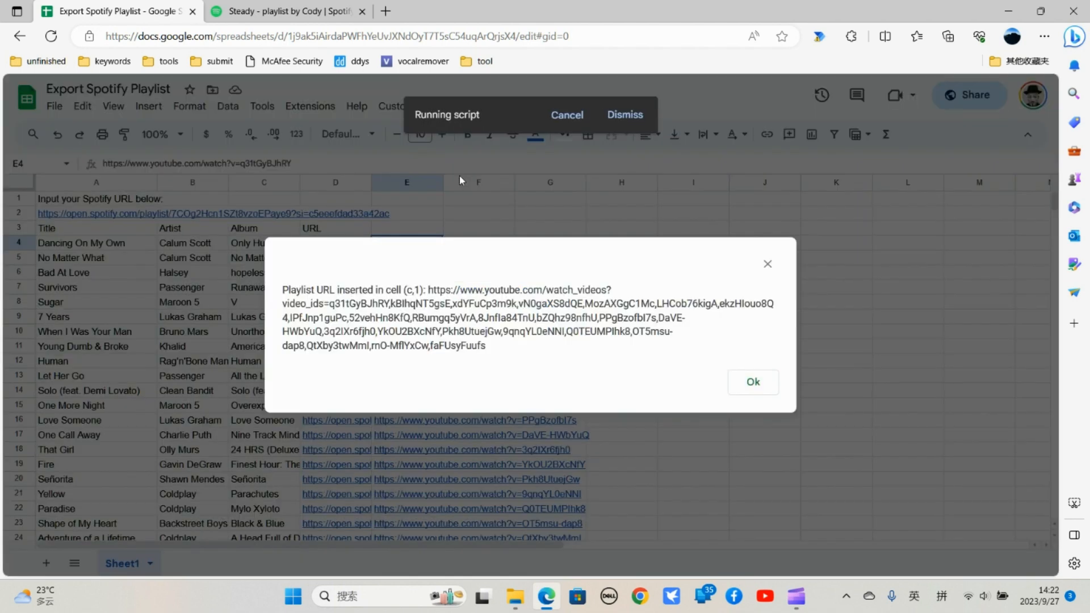
mouse_move(754, 382)
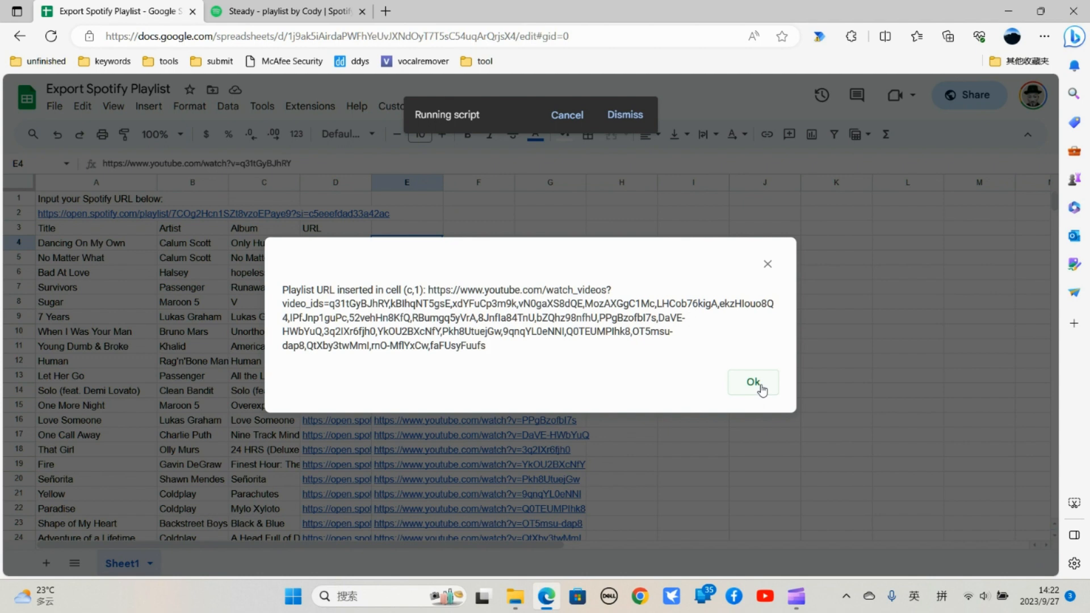
click(753, 381)
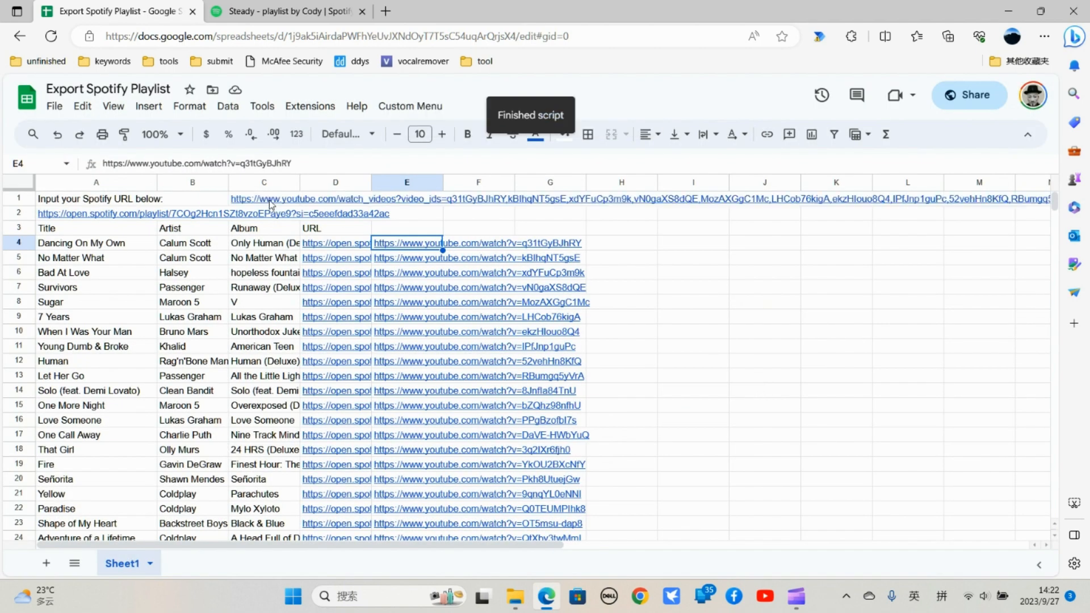
click(261, 199)
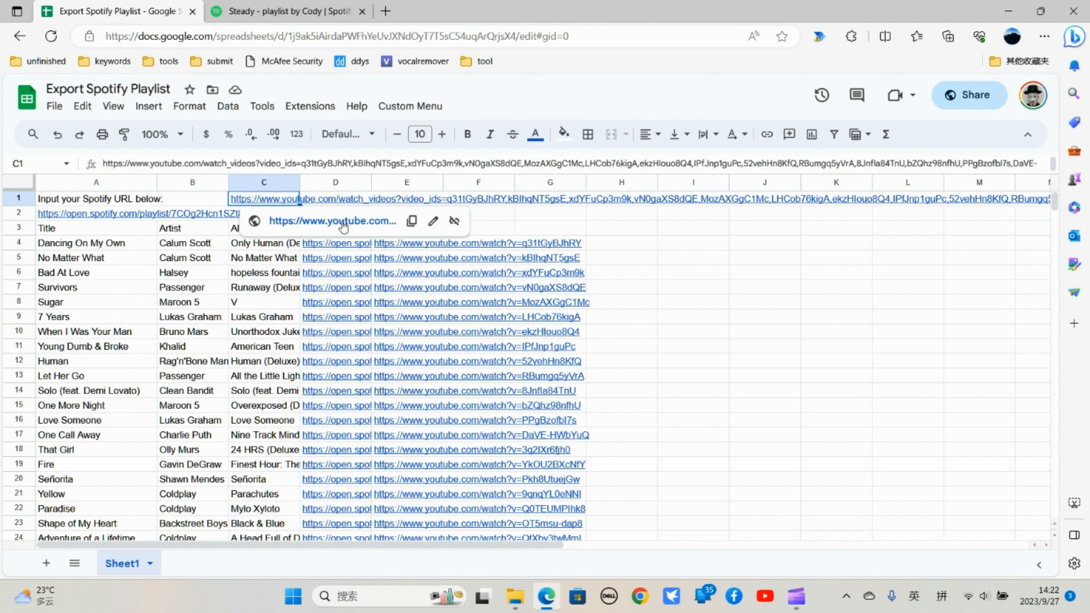
- Open the C1 link as a 23-video YouTube playlist starting with Dancing On My Own, then return
click(331, 220)
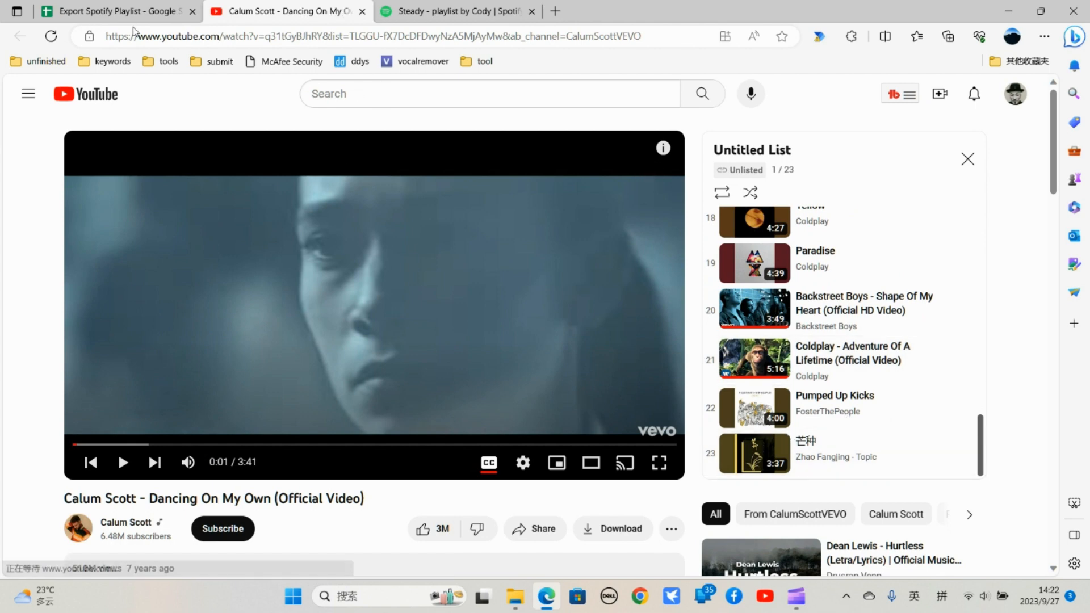
click(113, 11)
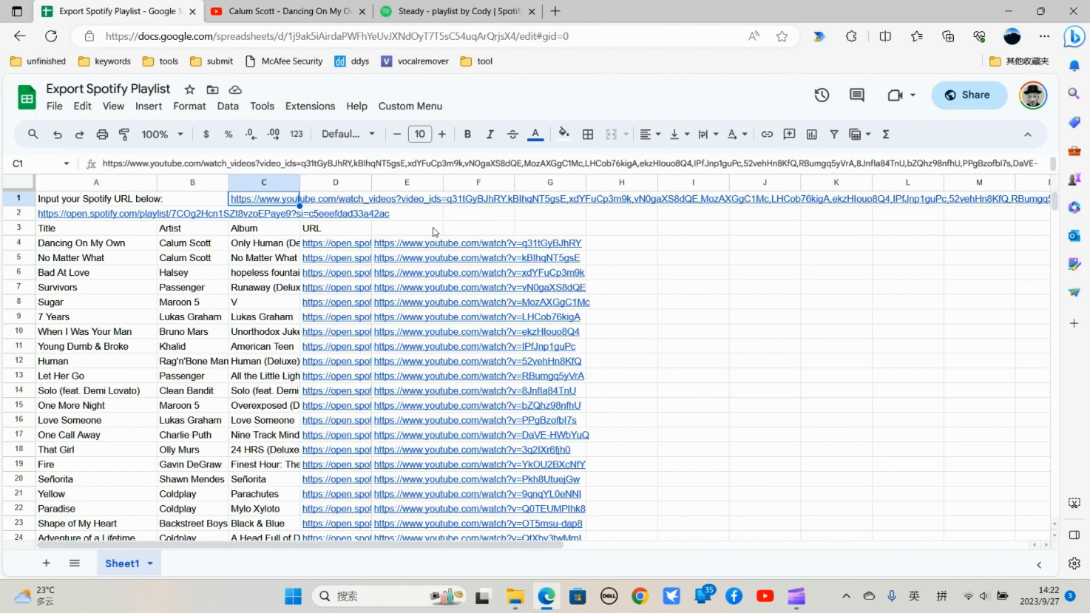
- Open the sheet's Apps Script project via Extensions
click(310, 107)
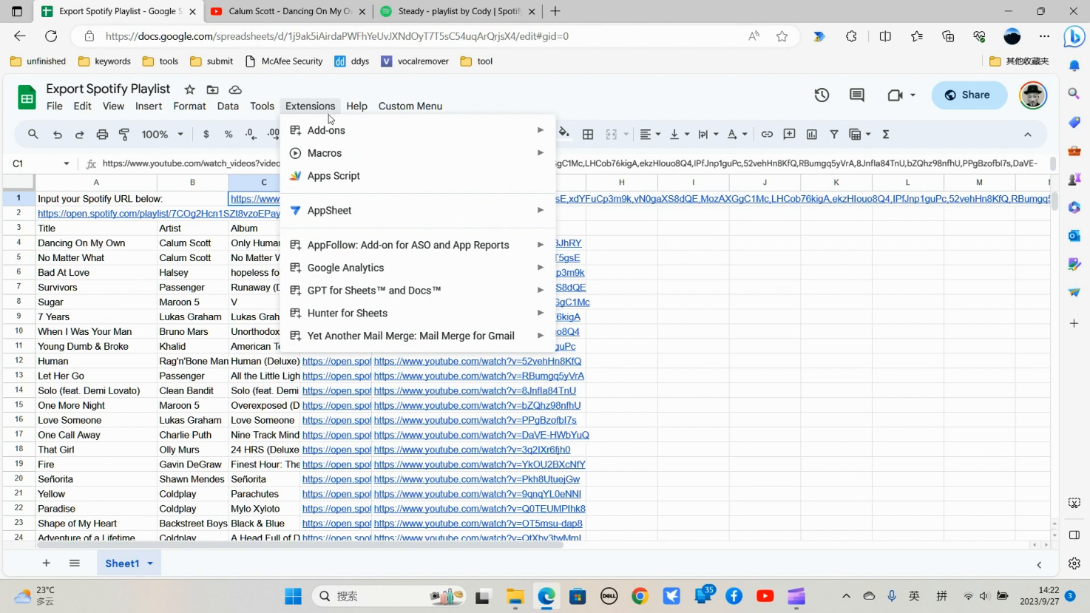
mouse_move(341, 179)
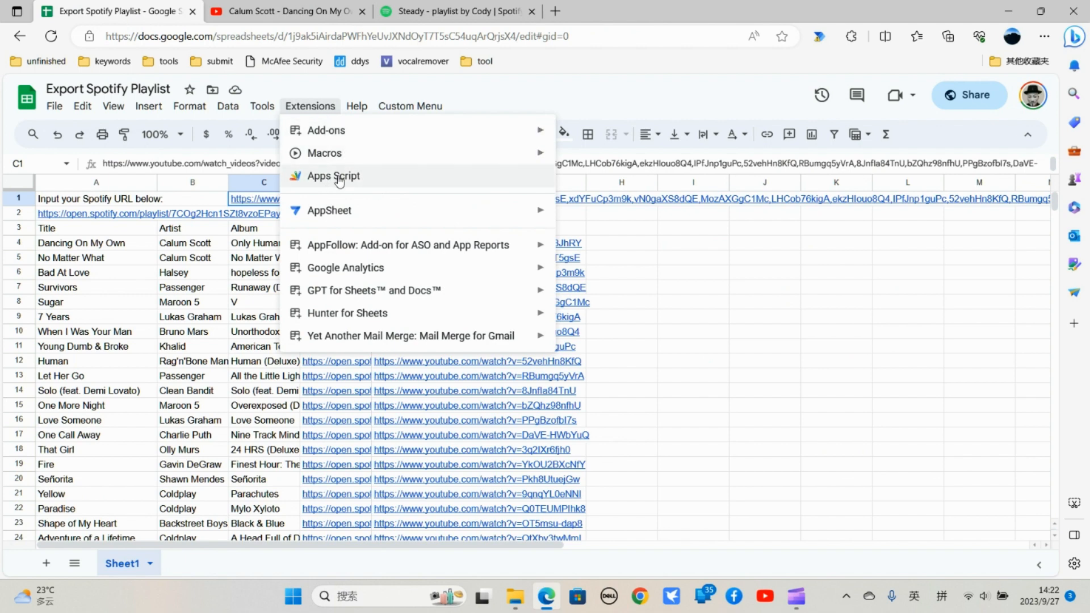
mouse_move(369, 168)
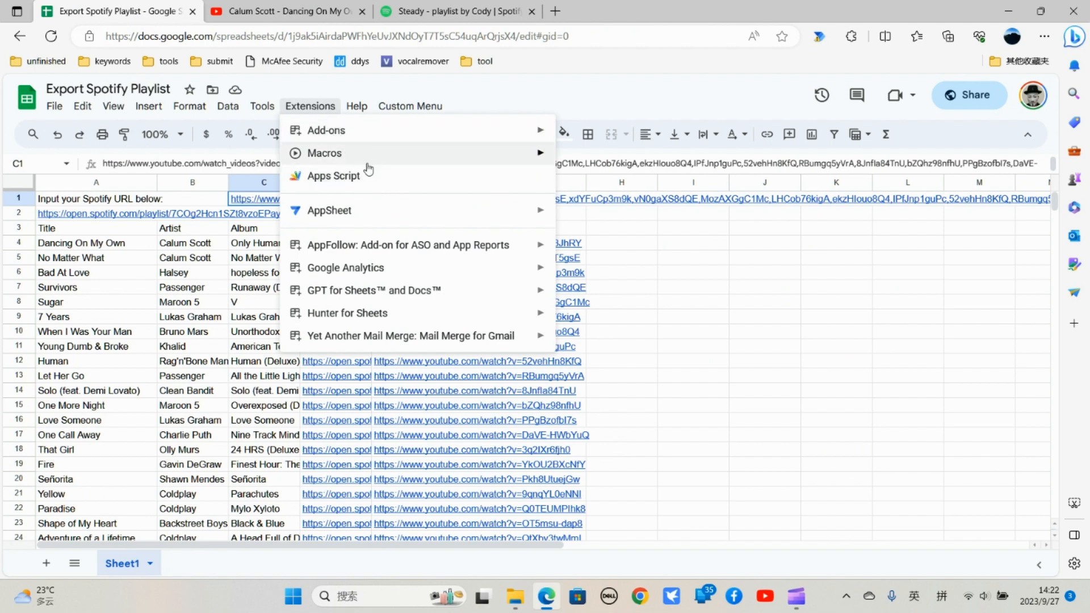
click(331, 175)
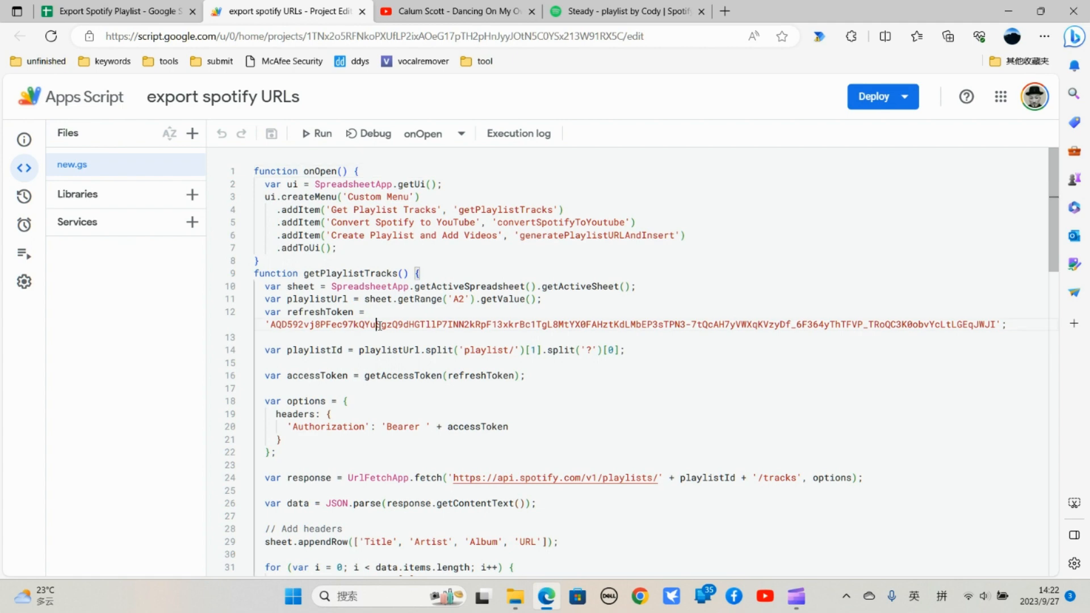
- Review the clientSecret and generatePlaylistURLAndInsert code, then return to the spreadsheet
scroll(down, 3)
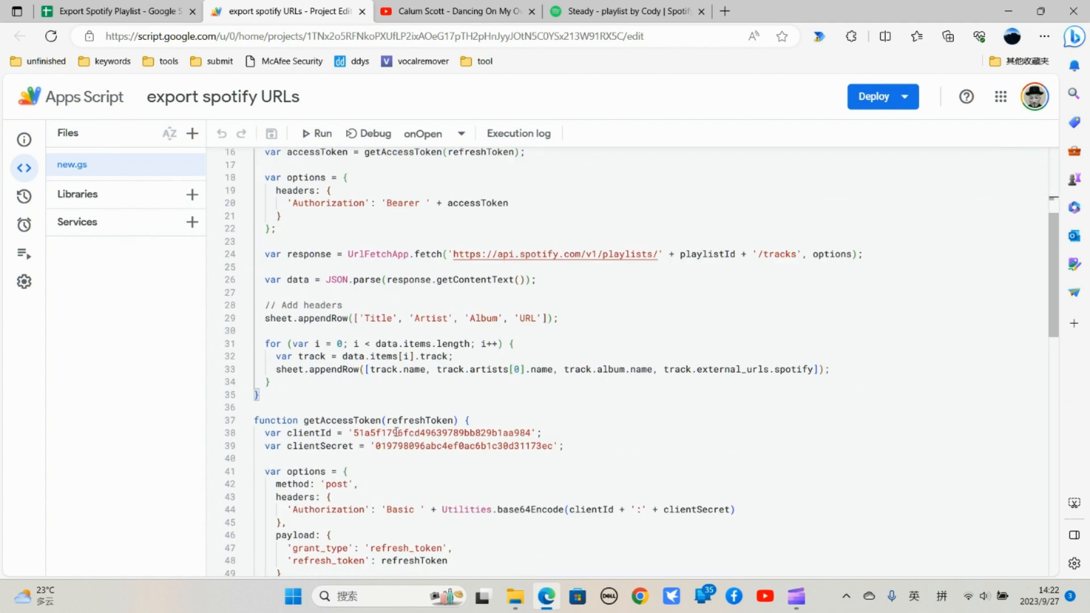
click(416, 446)
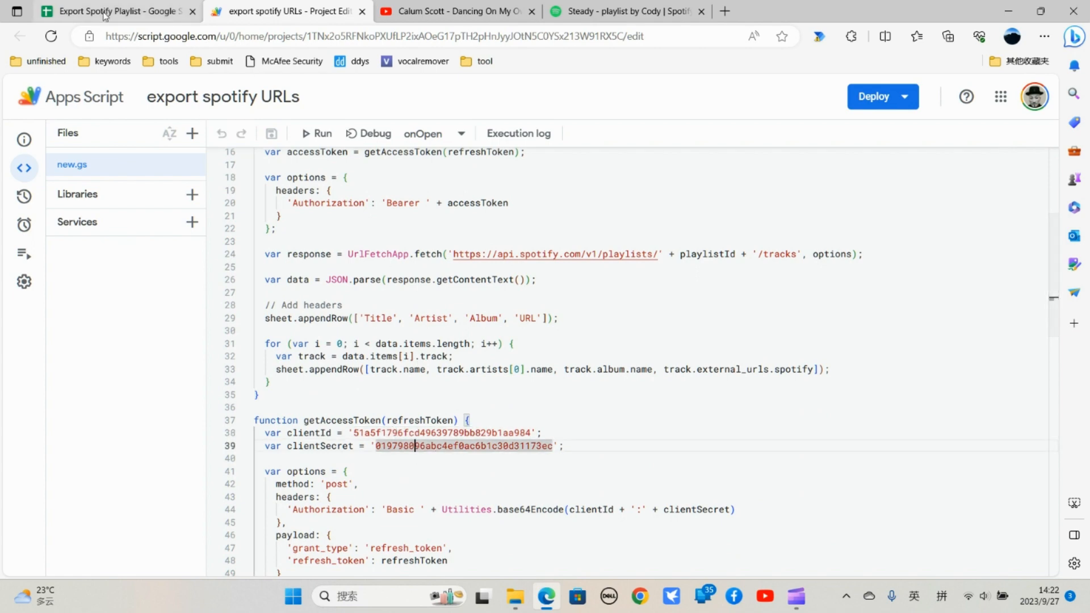
click(108, 13)
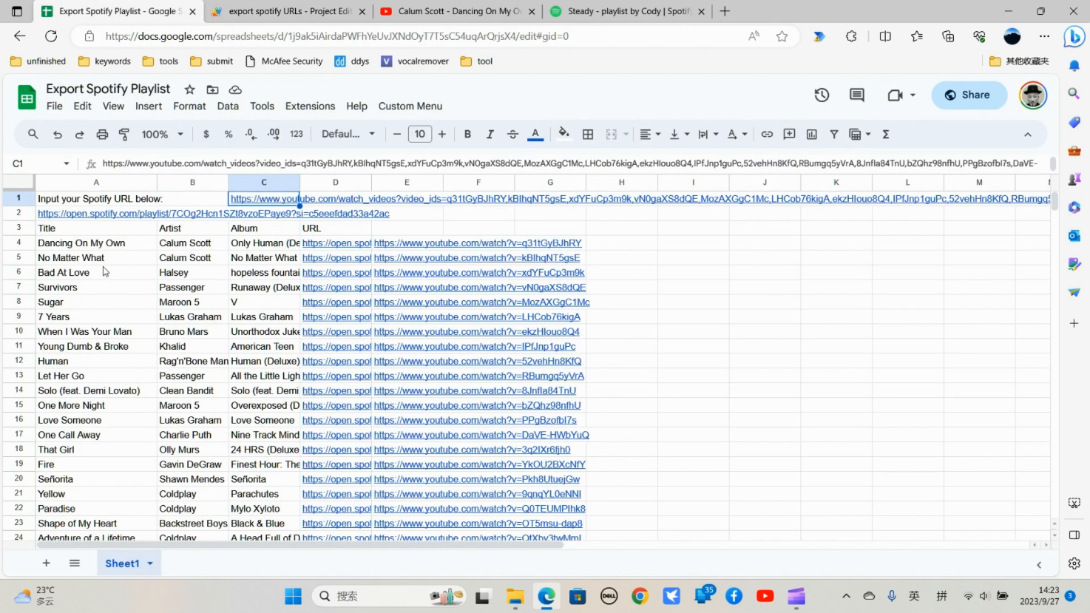
click(285, 13)
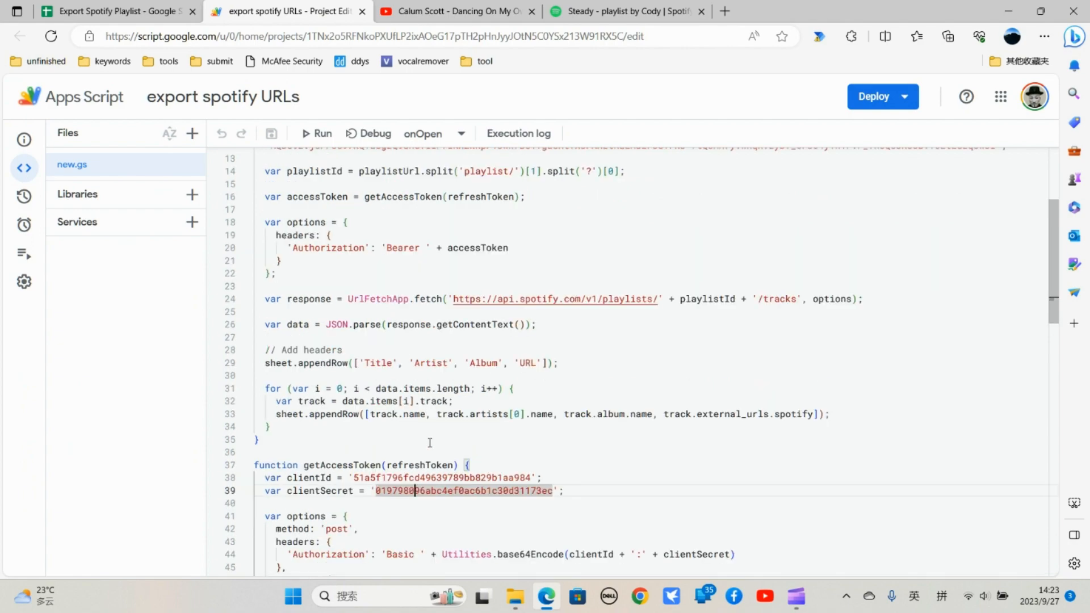
scroll(down, 3)
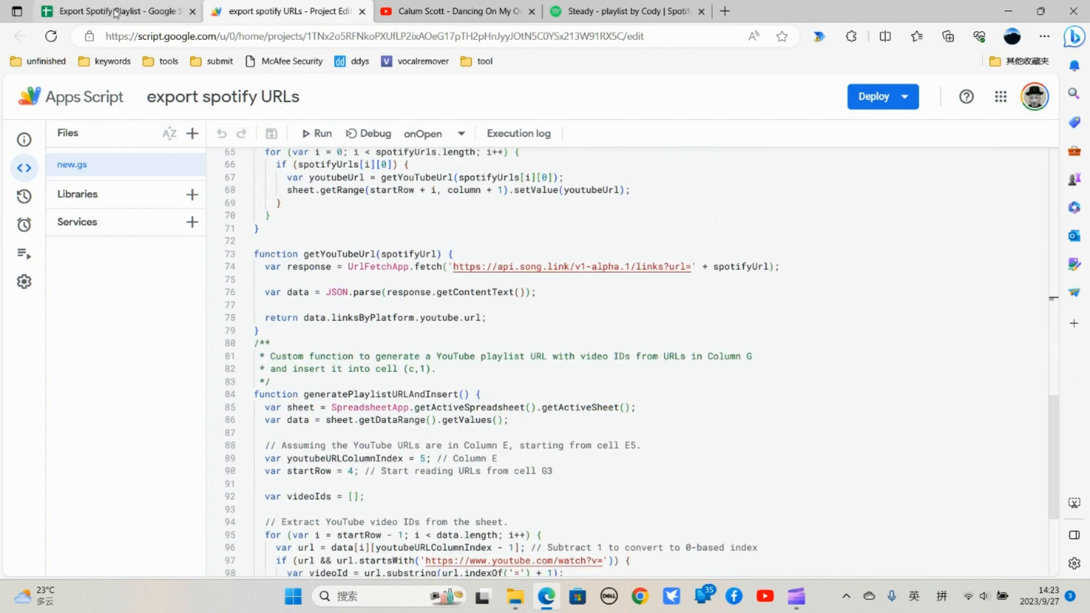
click(91, 11)
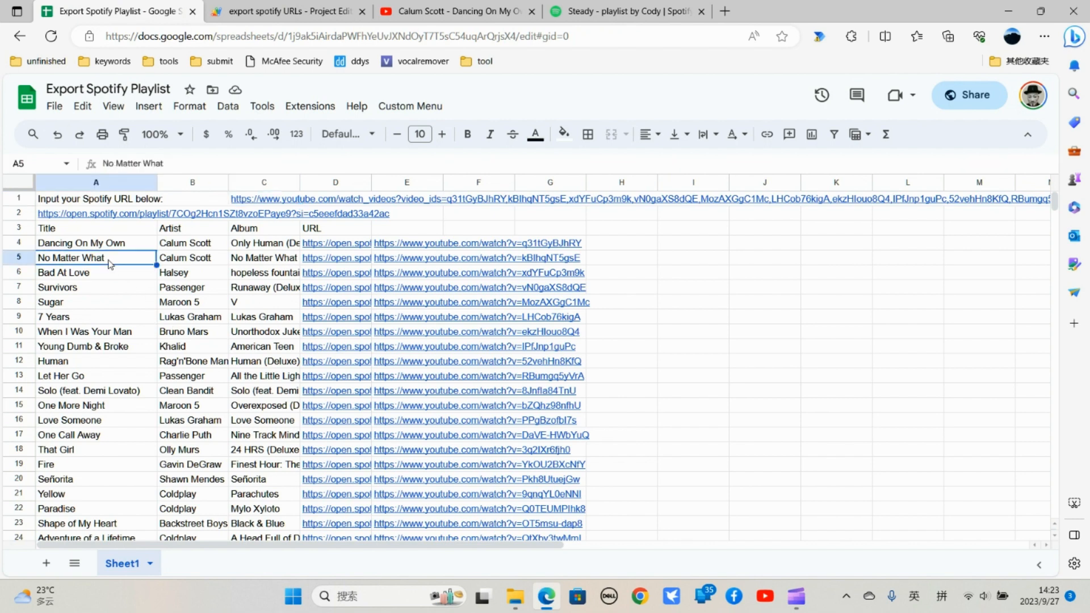
mouse_move(226, 270)
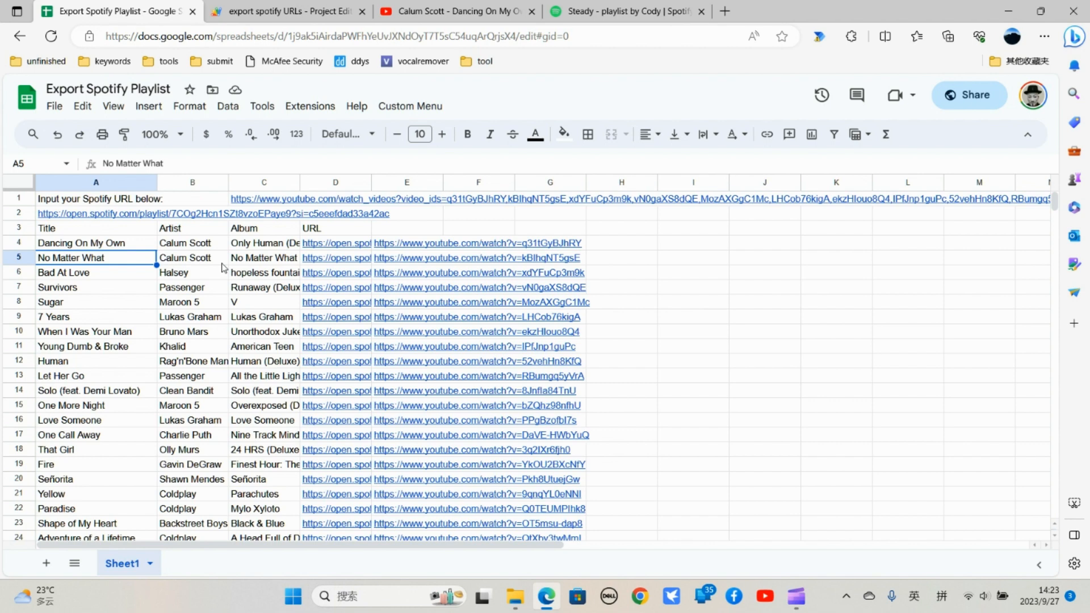
mouse_move(222, 259)
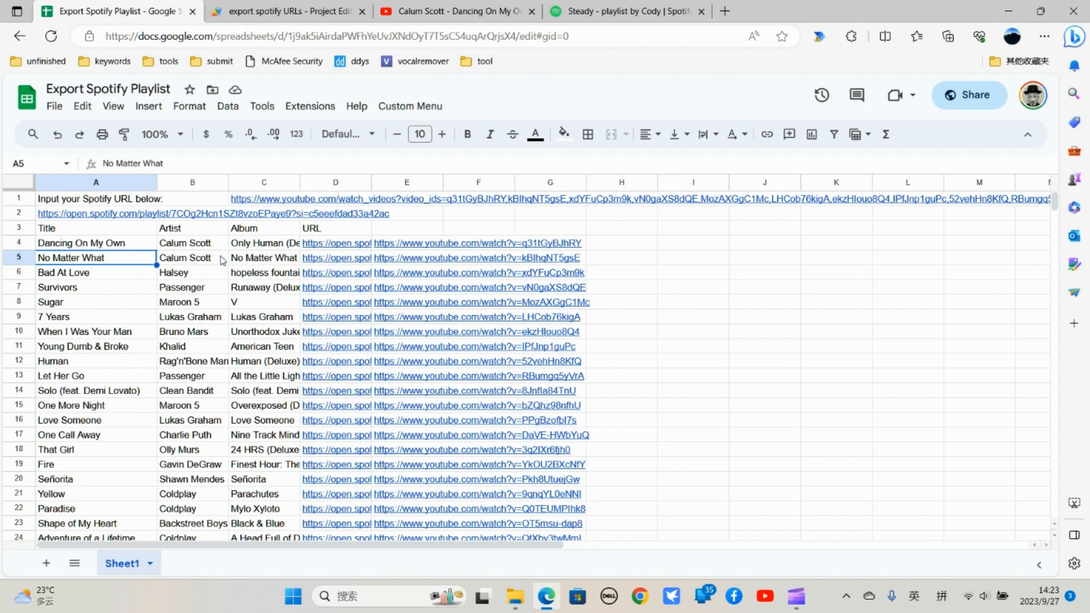
mouse_move(729, 458)
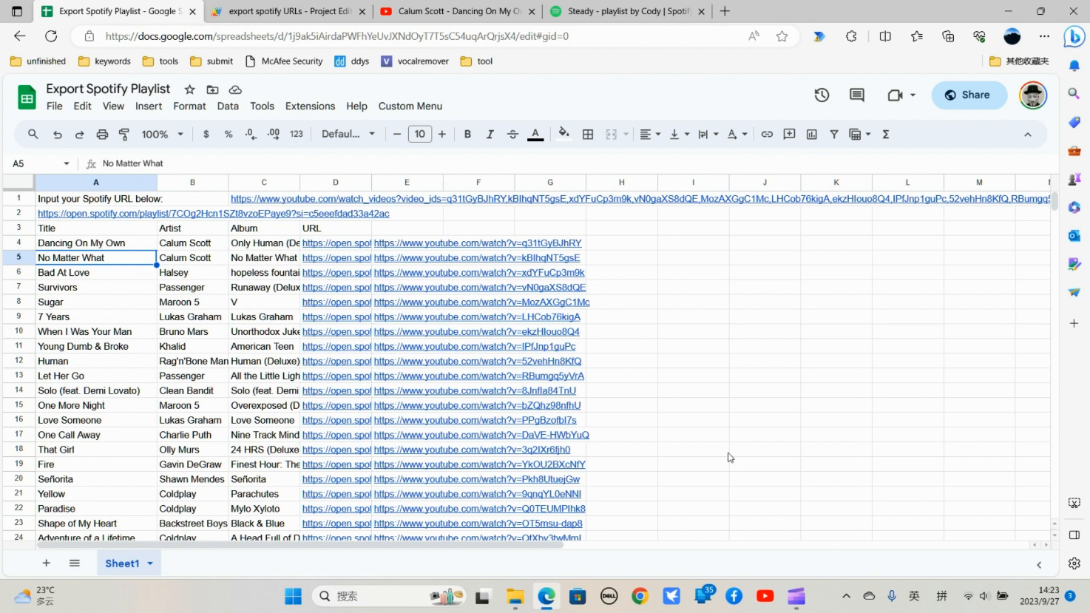